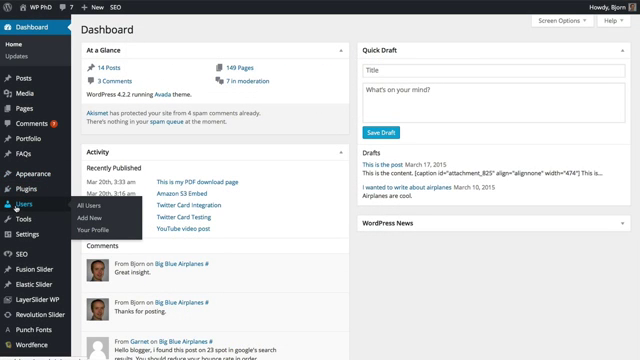
pyautogui.moveTo(80, 218)
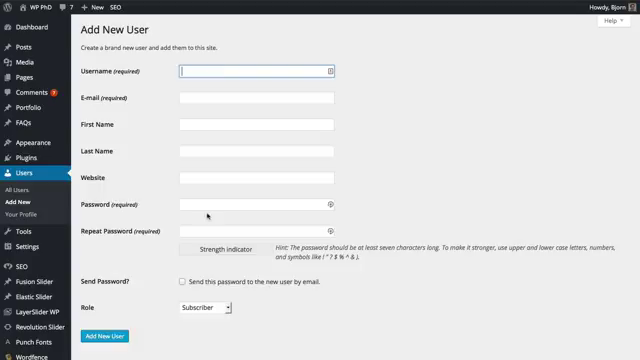
pyautogui.moveTo(208, 204)
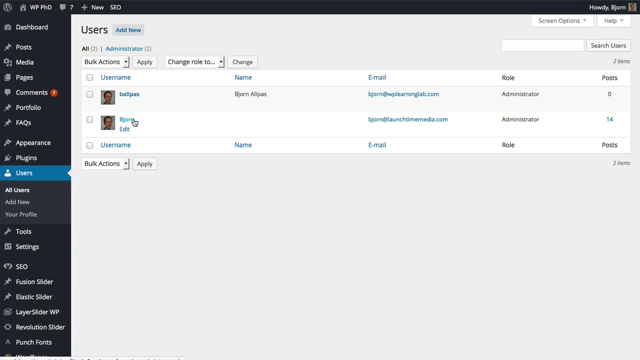
# Select the older 'admin' account in the Users list and choose Delete from Bulk Actions.
pyautogui.click(88, 130)
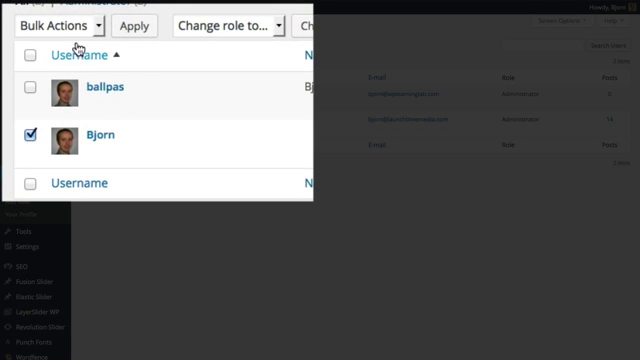
pyautogui.click(64, 24)
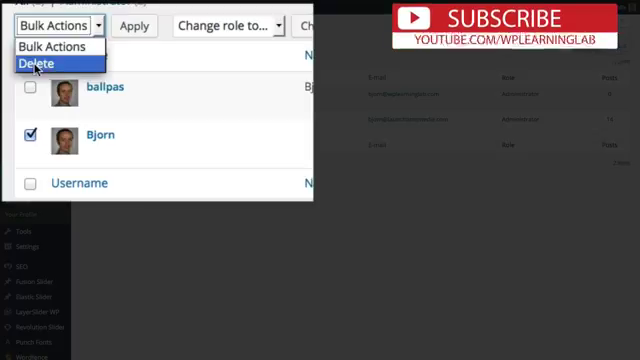
pyautogui.click(38, 62)
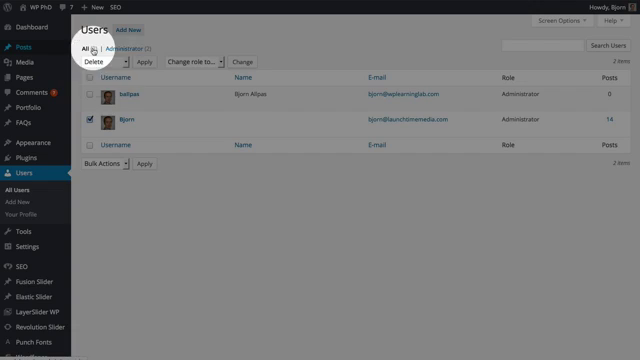
# Select every post, apply bulk Edit, and bring up the Author choices for reassignment.
pyautogui.click(16, 30)
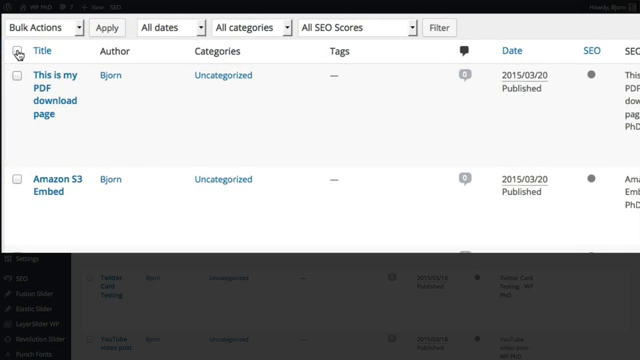
pyautogui.click(16, 50)
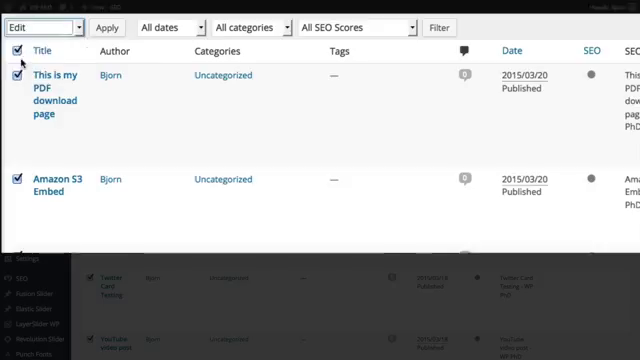
pyautogui.click(106, 28)
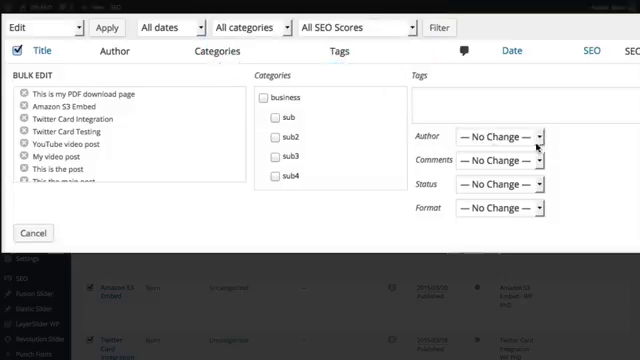
pyautogui.click(504, 132)
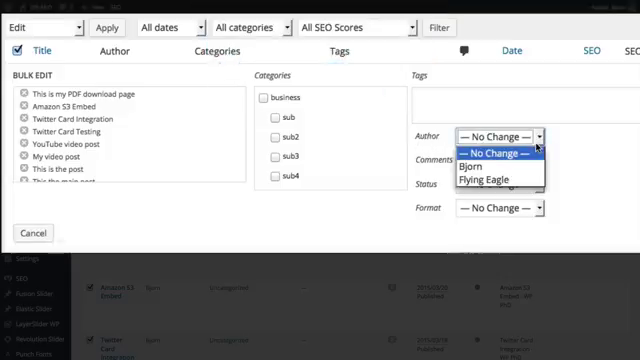